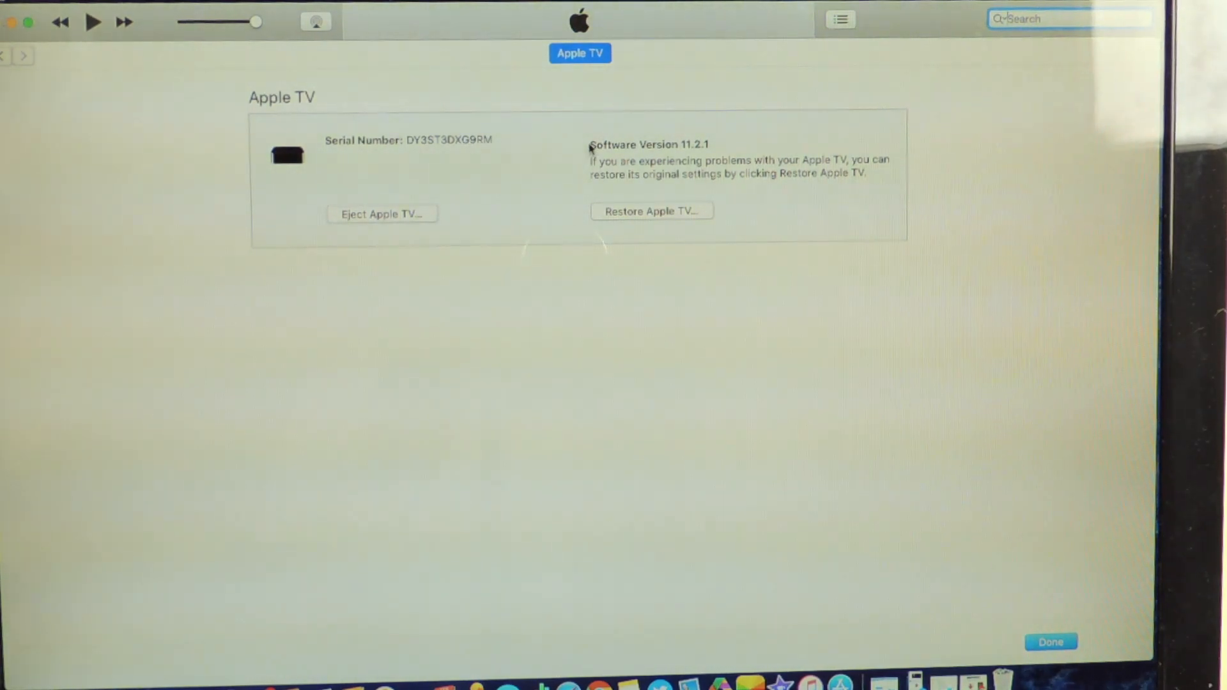
{"action": "mouse_move", "coordinate": [383, 194]}
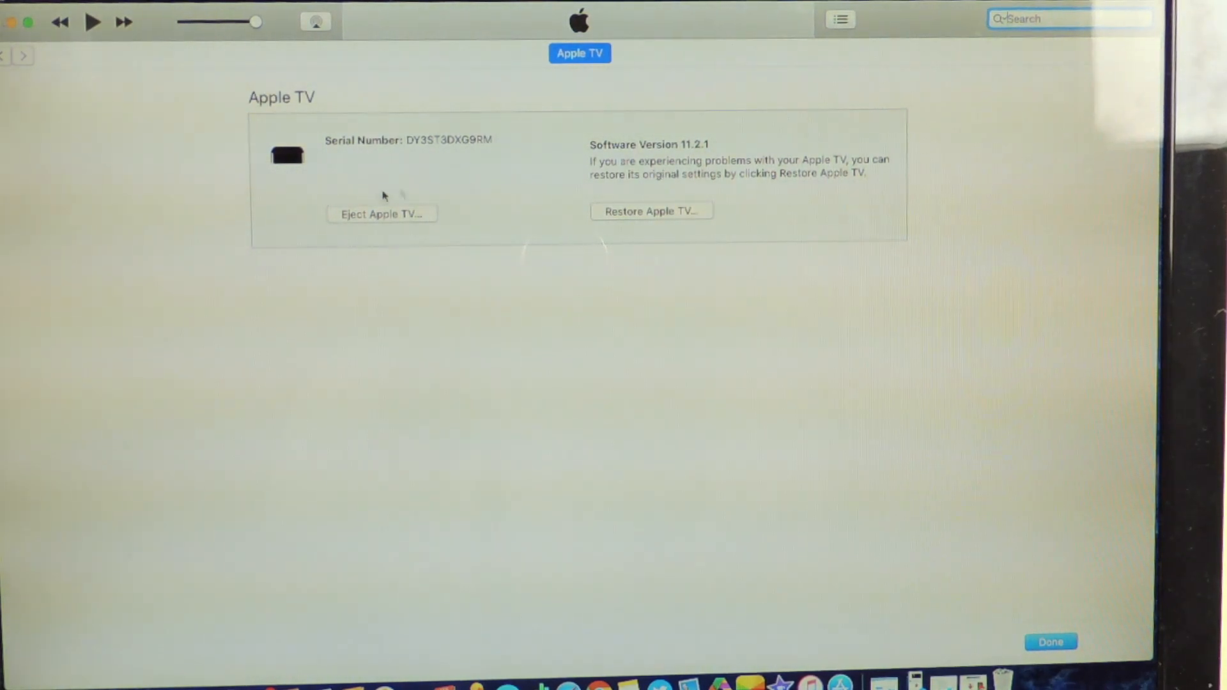
{"action": "mouse_move", "coordinate": [343, 415]}
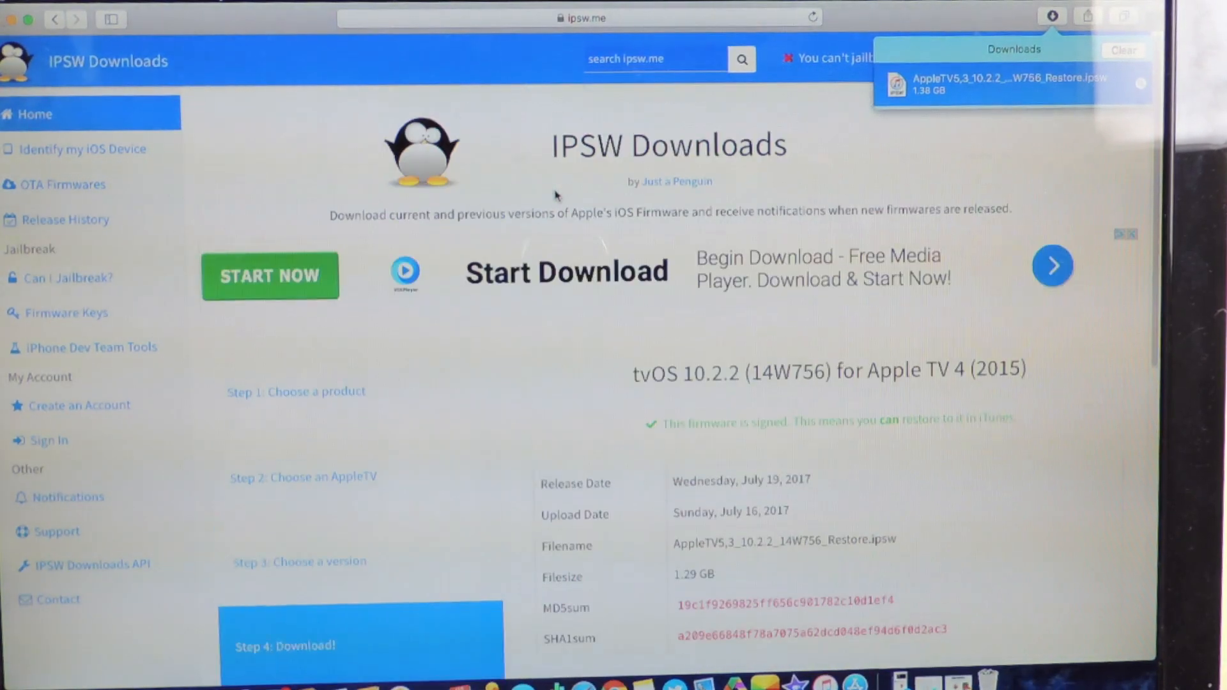
Scroll the ipsw.me page to the tvOS 10.2.2 (14W756) download for Apple TV 4
{"action": "scroll", "scroll_direction": "down", "scroll_amount": 3}
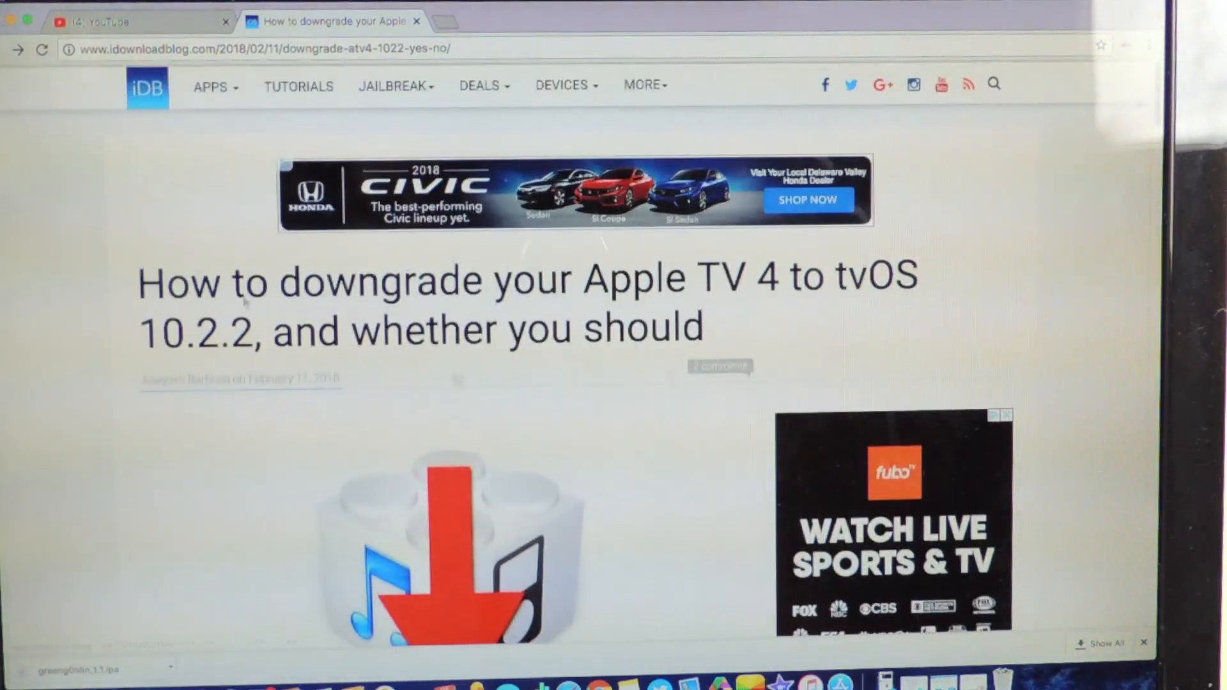
Scroll the iDownloadBlog article down to the greeng0blin_1.1.ipa download link
{"action": "scroll", "scroll_direction": "down", "scroll_amount": 3}
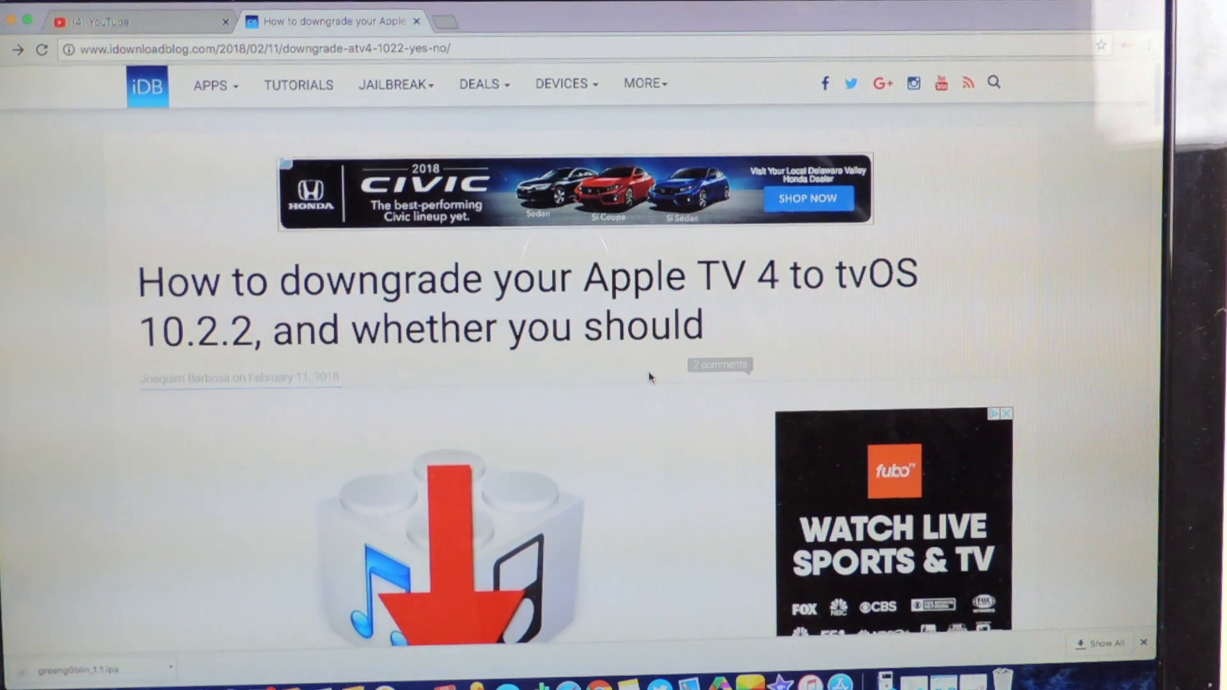
{"action": "scroll", "scroll_direction": "down", "scroll_amount": 3}
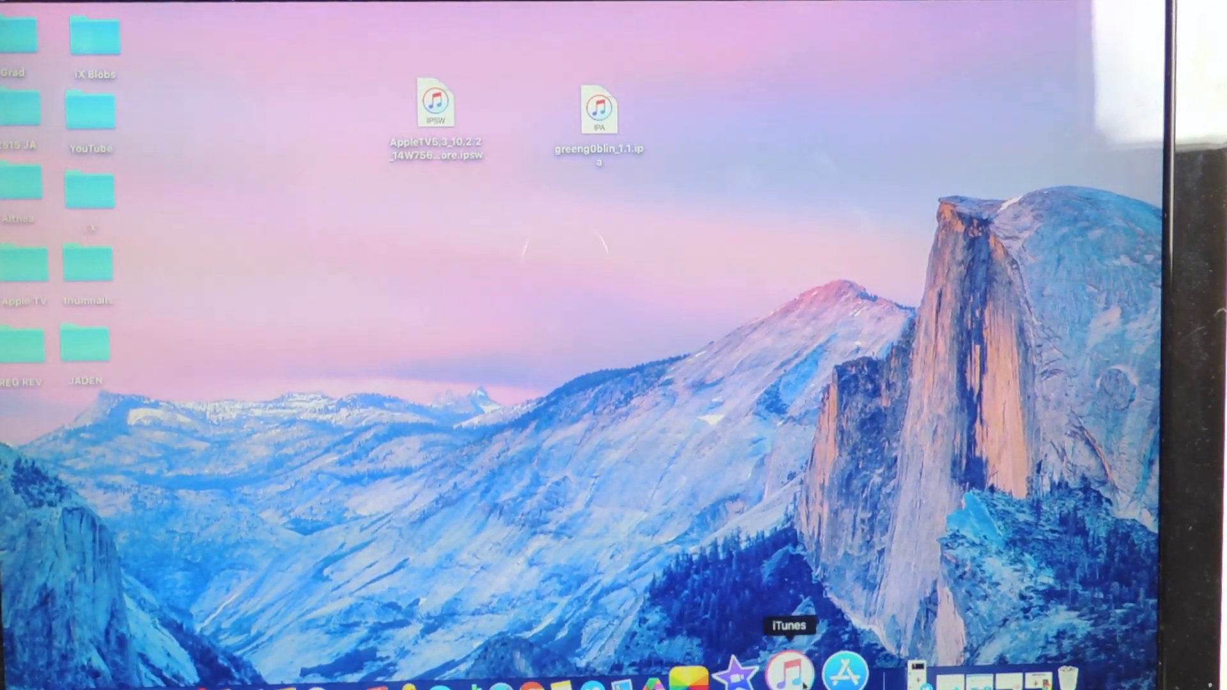
Restore the Apple TV from AppleTV5,3_10.2.2_14W756_Restore.ipsw on the Desktop, reaching the erase confirmation
{"action": "left_click", "coordinate": [790, 670]}
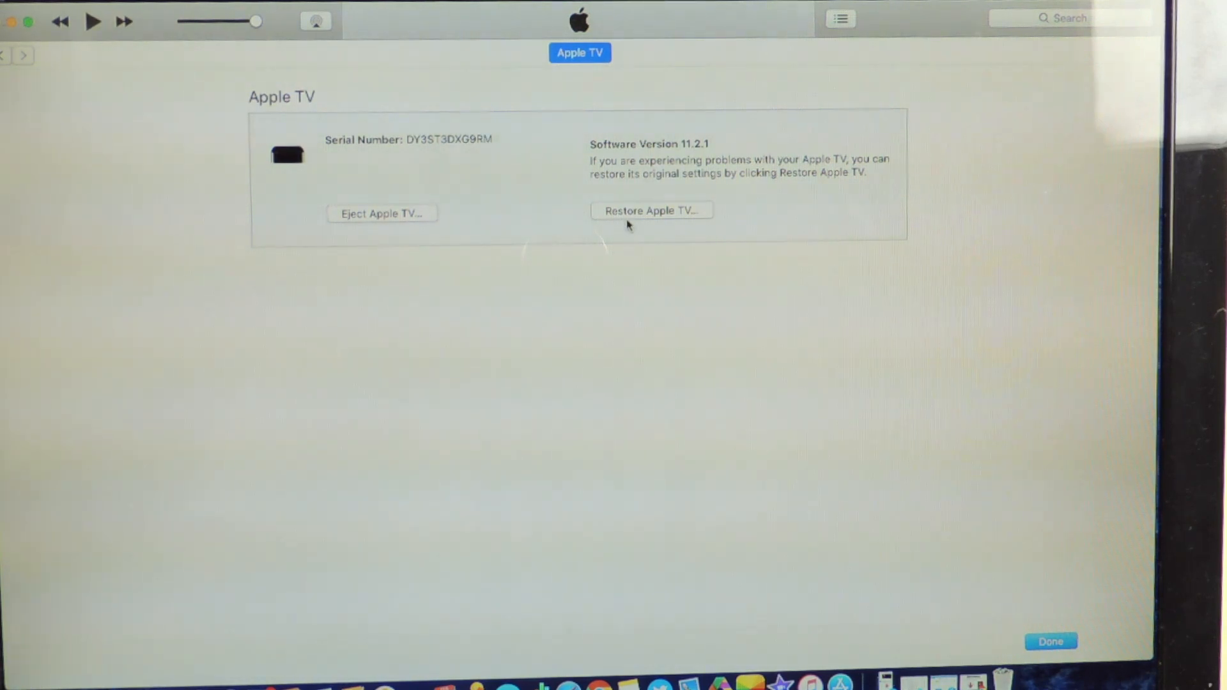
{"action": "left_click", "coordinate": [651, 211]}
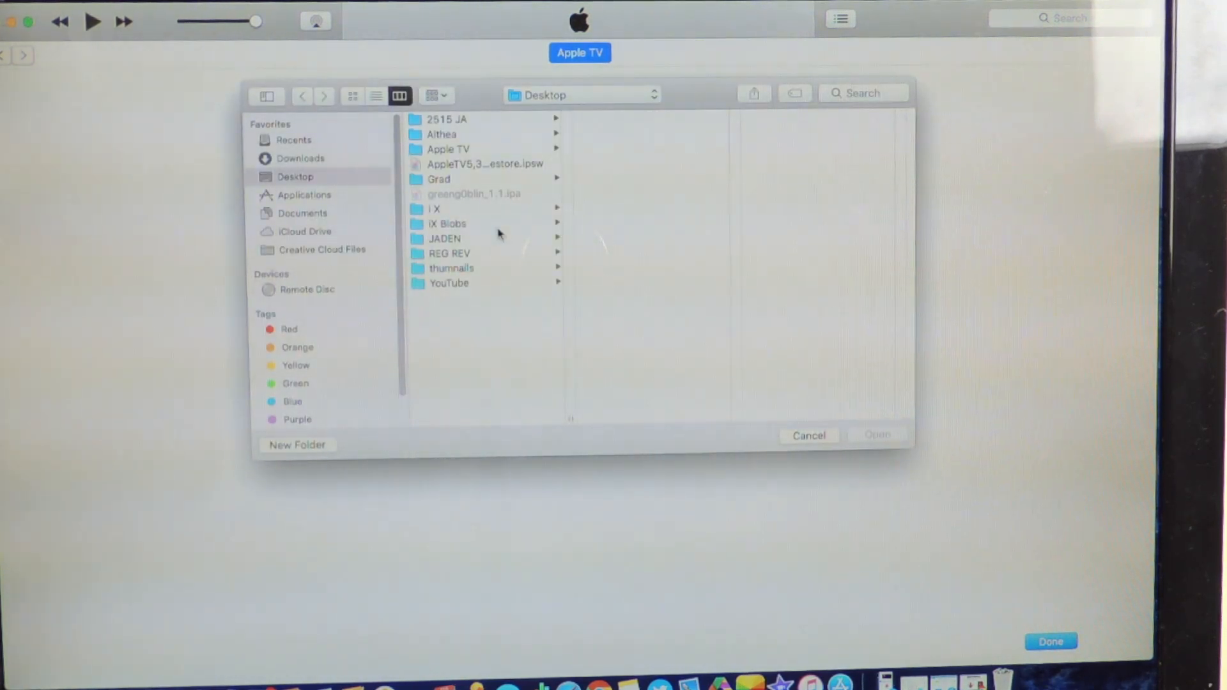
{"action": "mouse_move", "coordinate": [567, 107]}
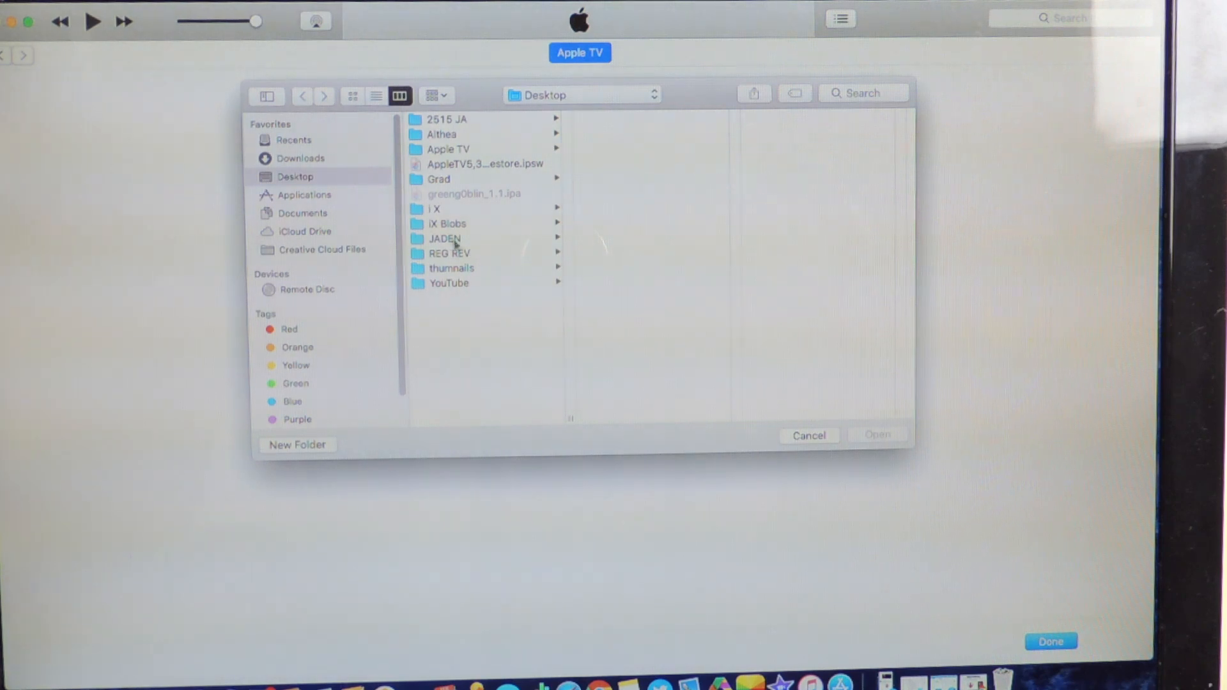
{"action": "left_click", "coordinate": [486, 164]}
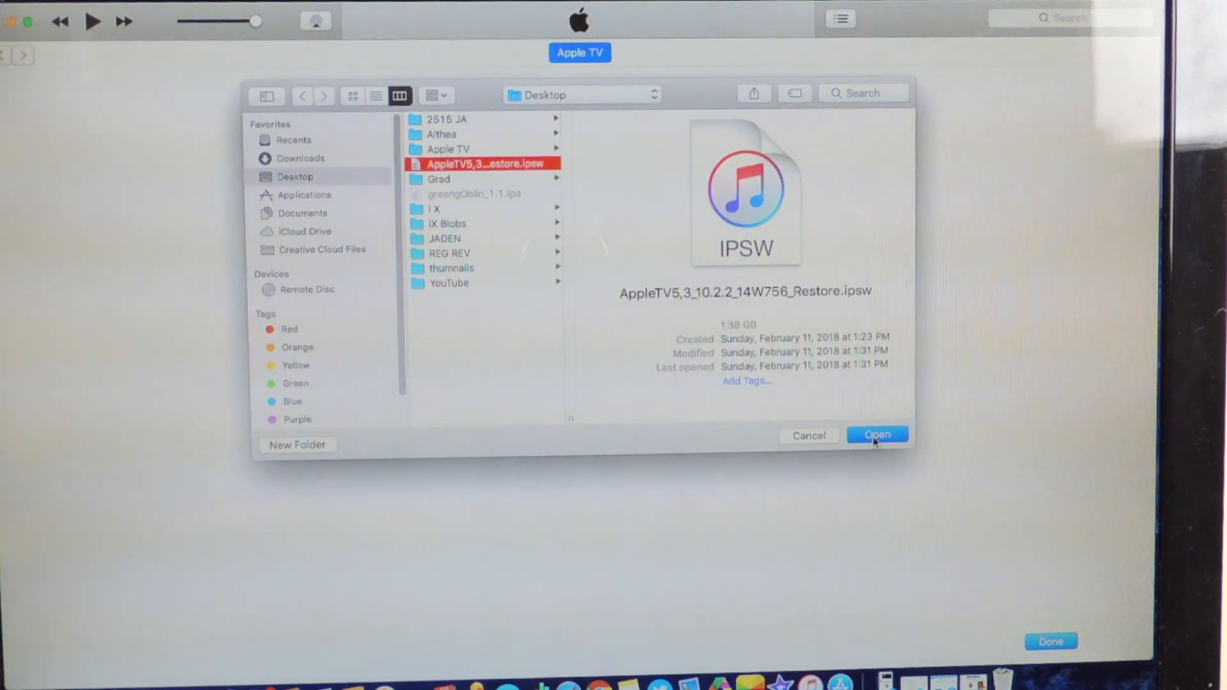
{"action": "left_click", "coordinate": [877, 435]}
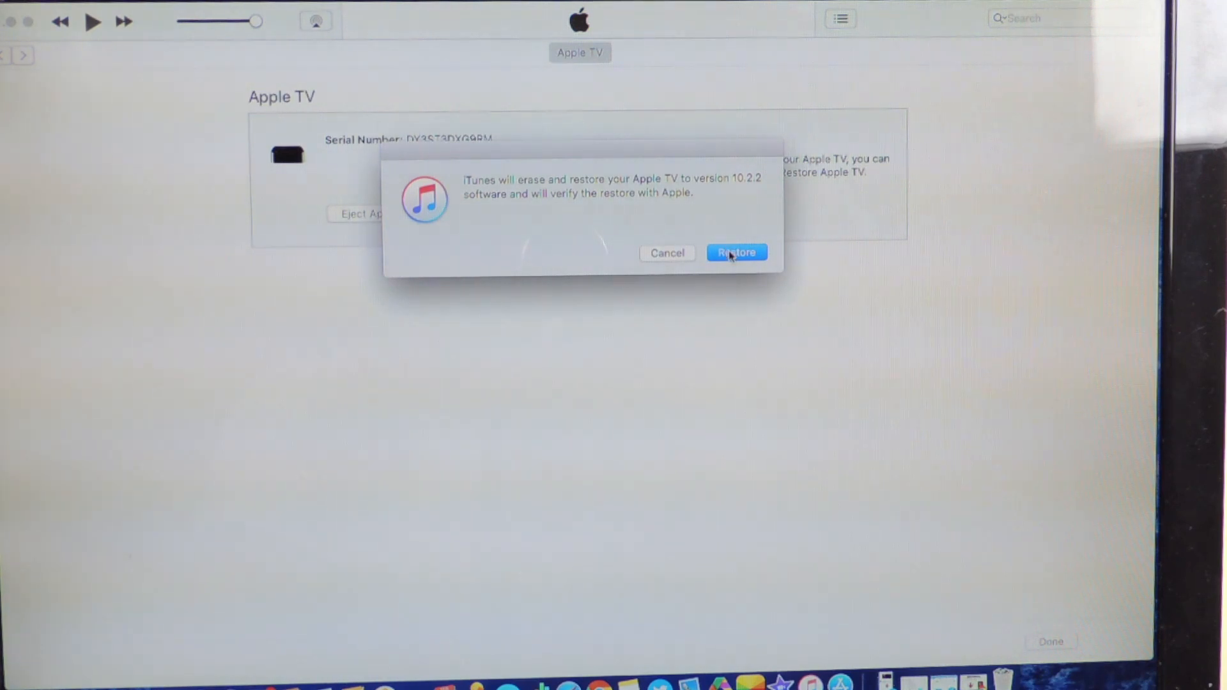
Confirm erasing and restoring the Apple TV to tvOS 10.2.2
{"action": "left_click", "coordinate": [735, 253]}
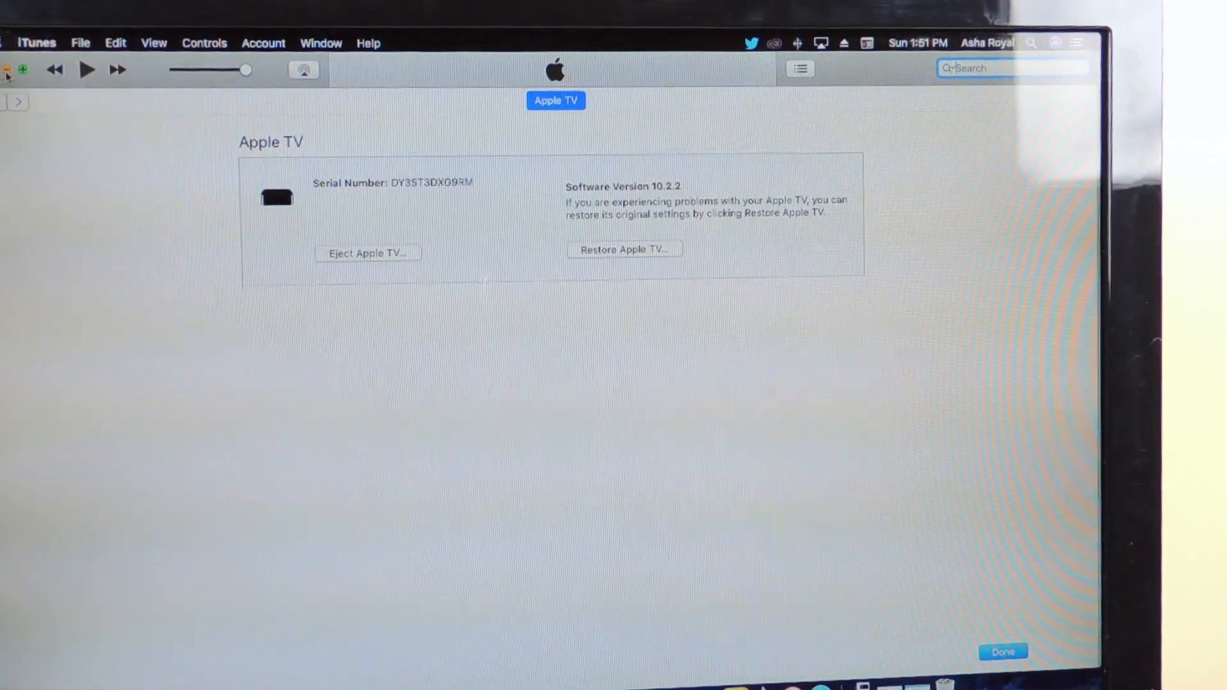
Close iTunes and copy the Impactor app from the IX Blobs folder onto the desktop
{"action": "left_click", "coordinate": [1004, 651]}
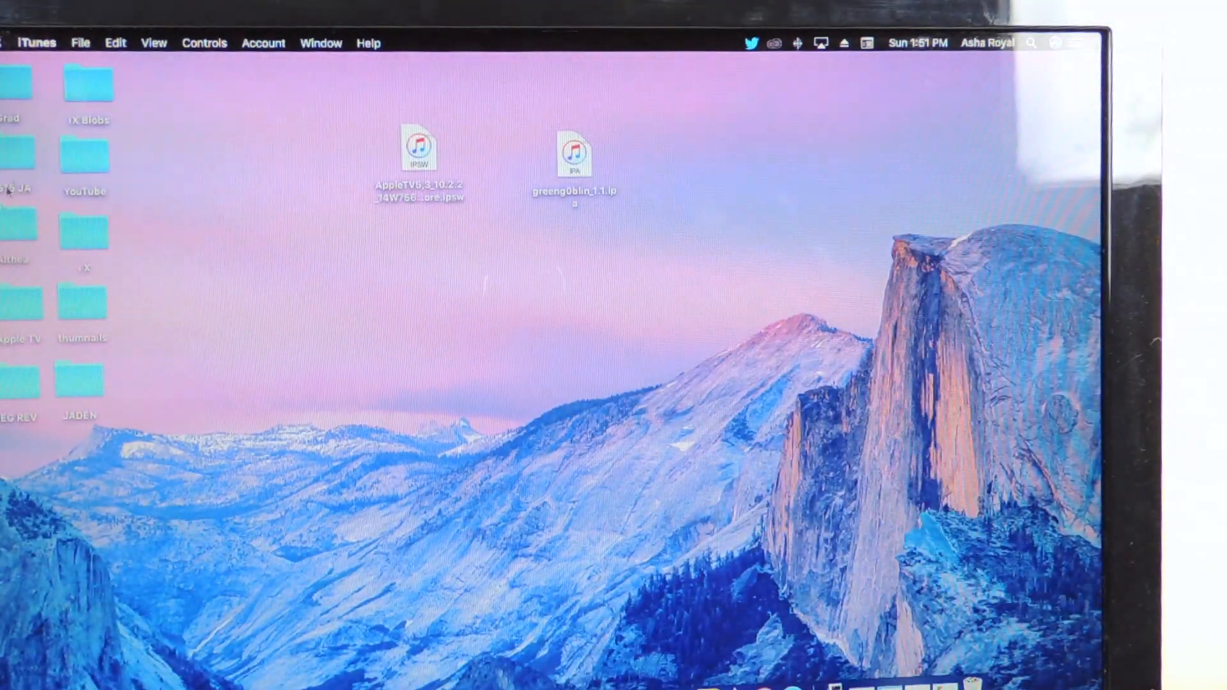
{"action": "mouse_move", "coordinate": [99, 133]}
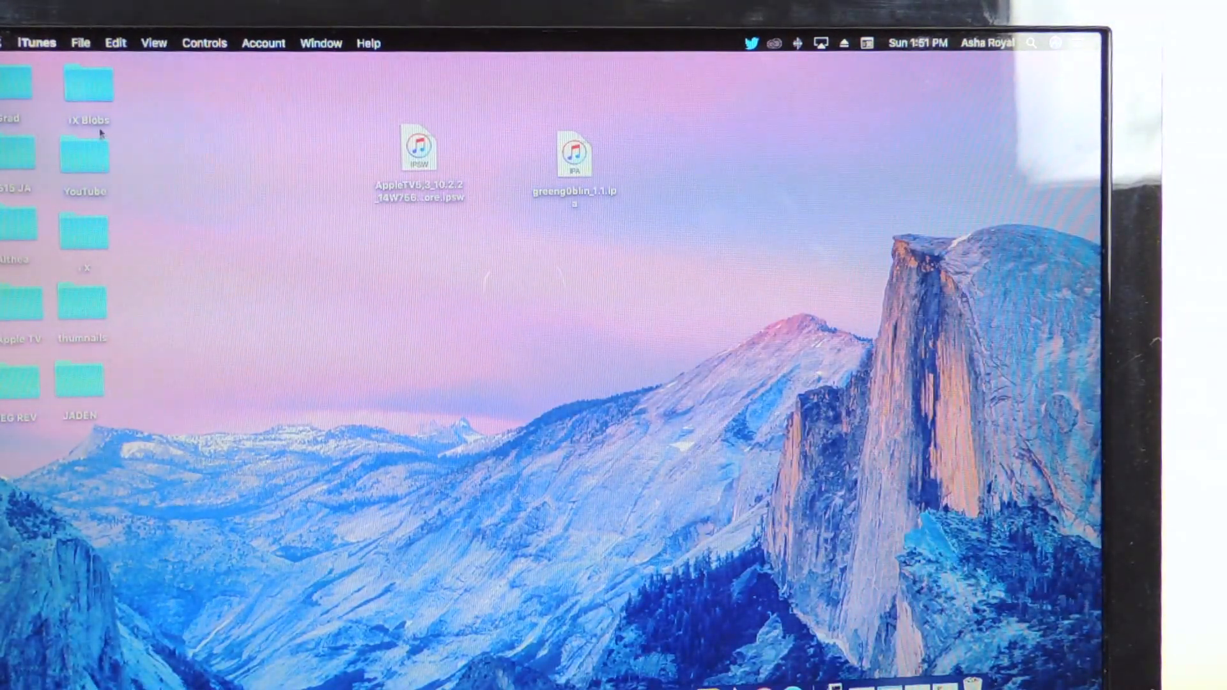
{"action": "double_click", "coordinate": [86, 82]}
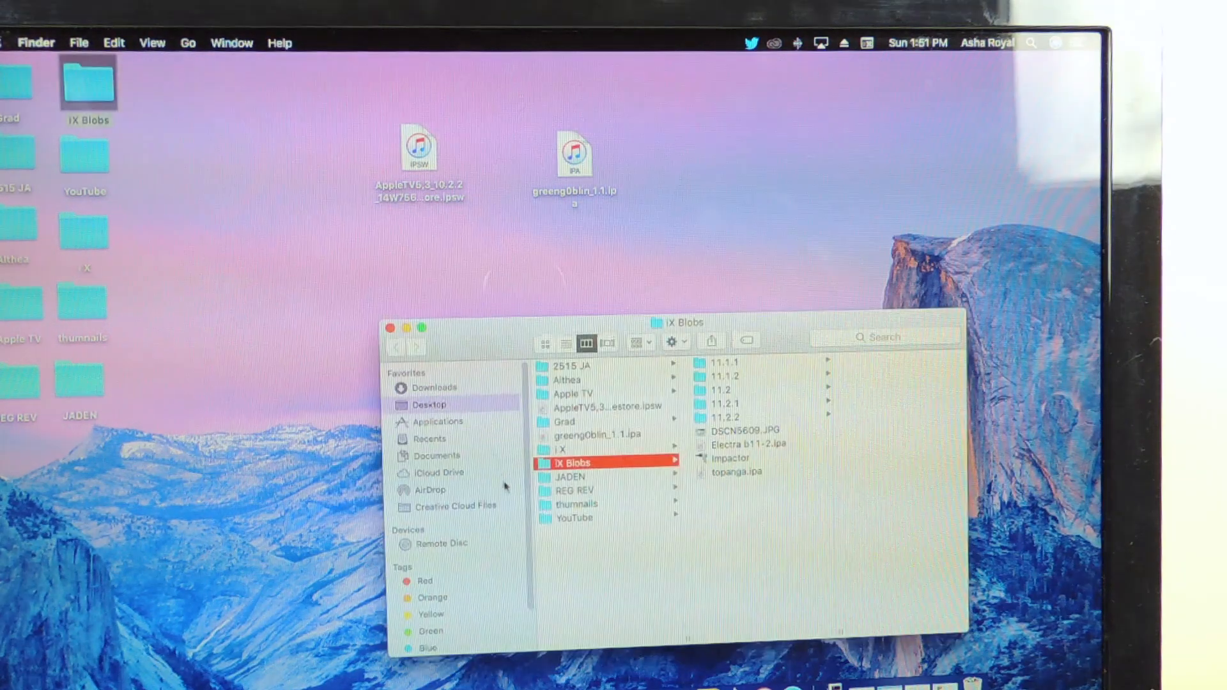
{"action": "mouse_move", "coordinate": [664, 184]}
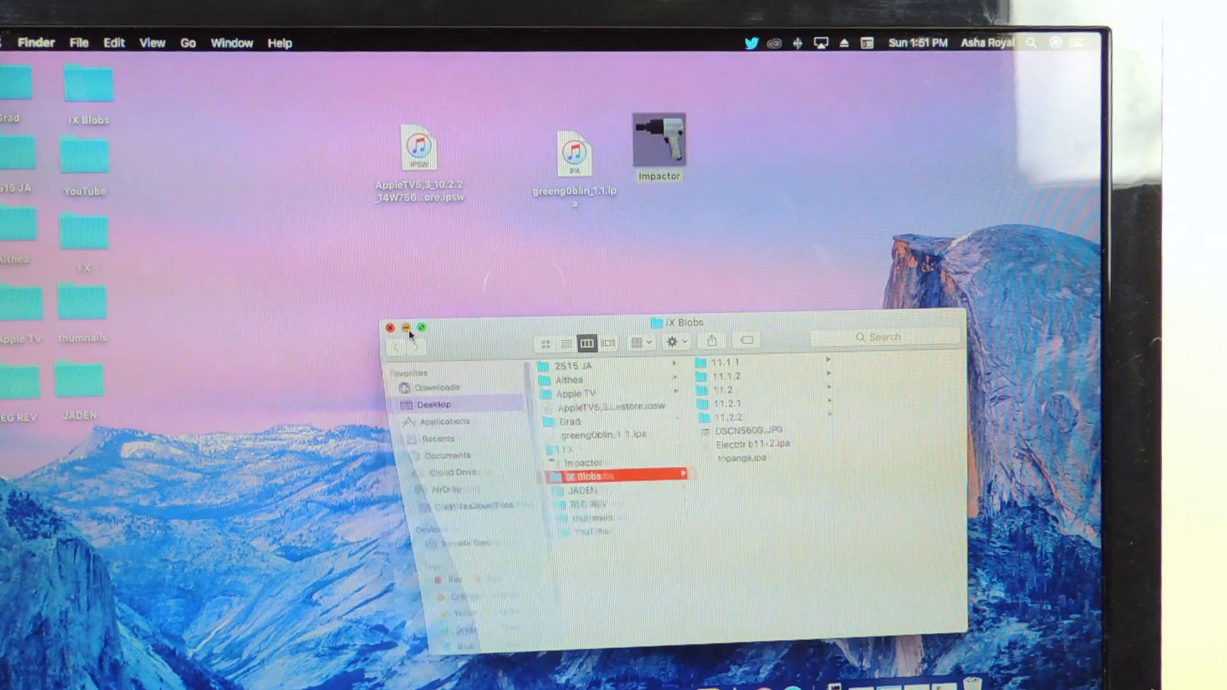
{"action": "left_click", "coordinate": [393, 327]}
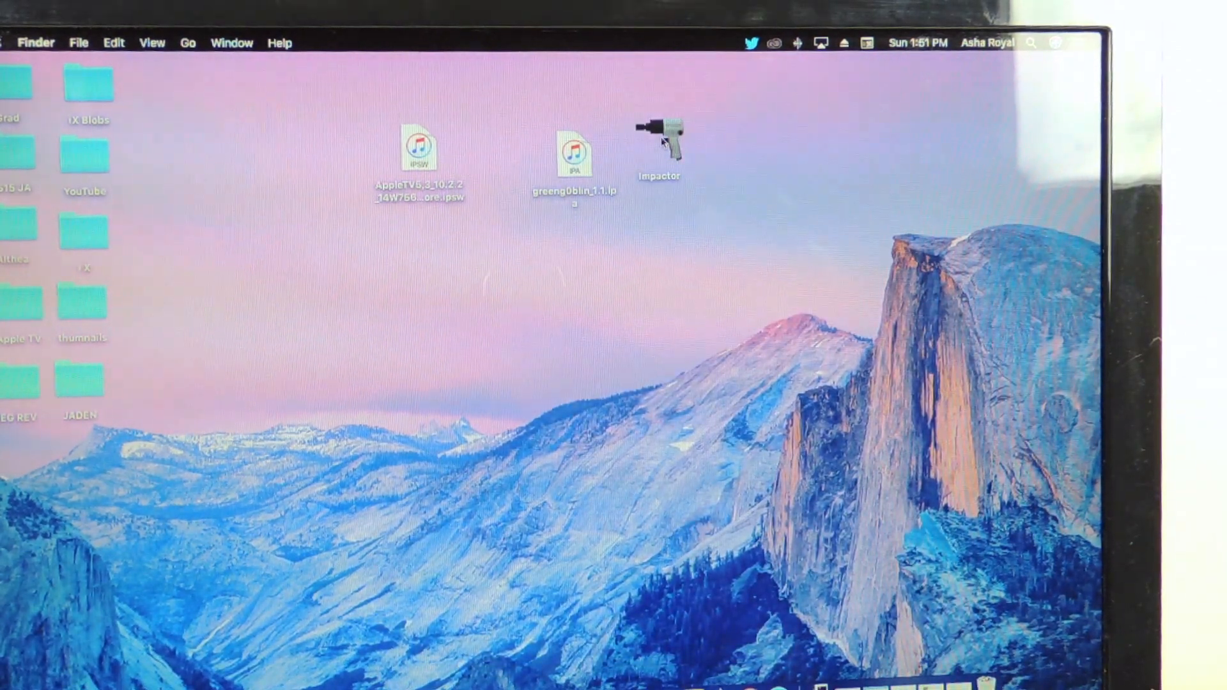
{"action": "left_click", "coordinate": [660, 145]}
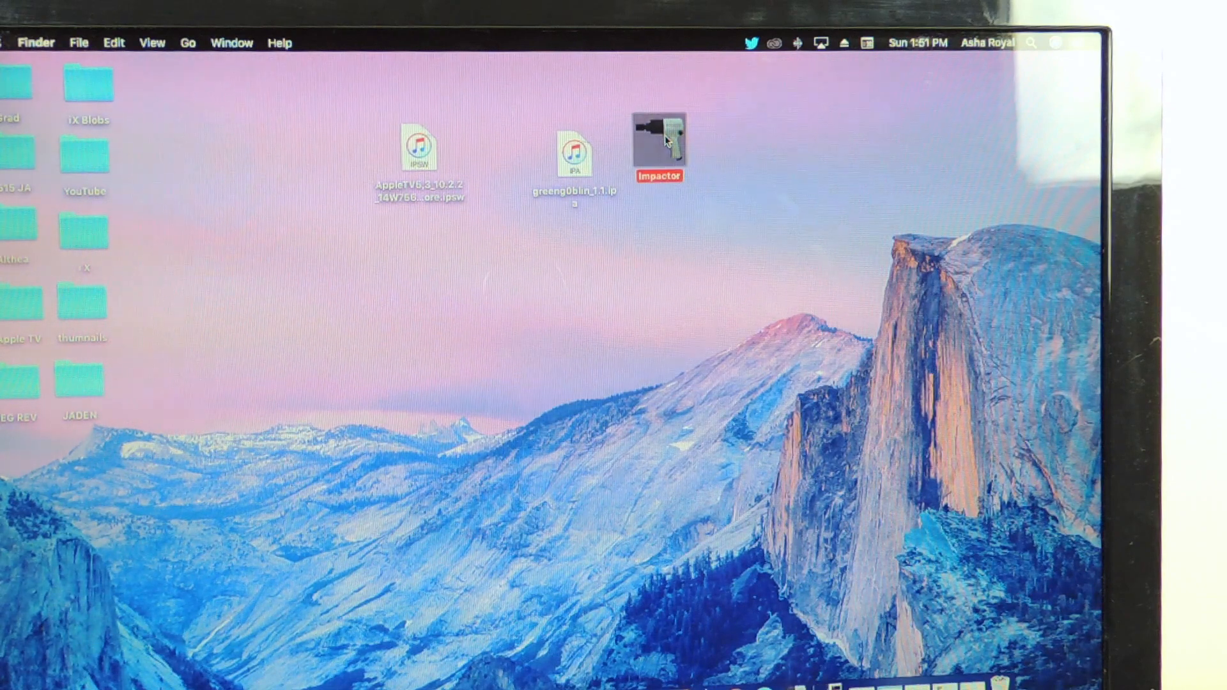
Launch Impactor, drop greeng0blin_1.1.ipa onto it and submit the Apple ID username and password
{"action": "double_click", "coordinate": [657, 146]}
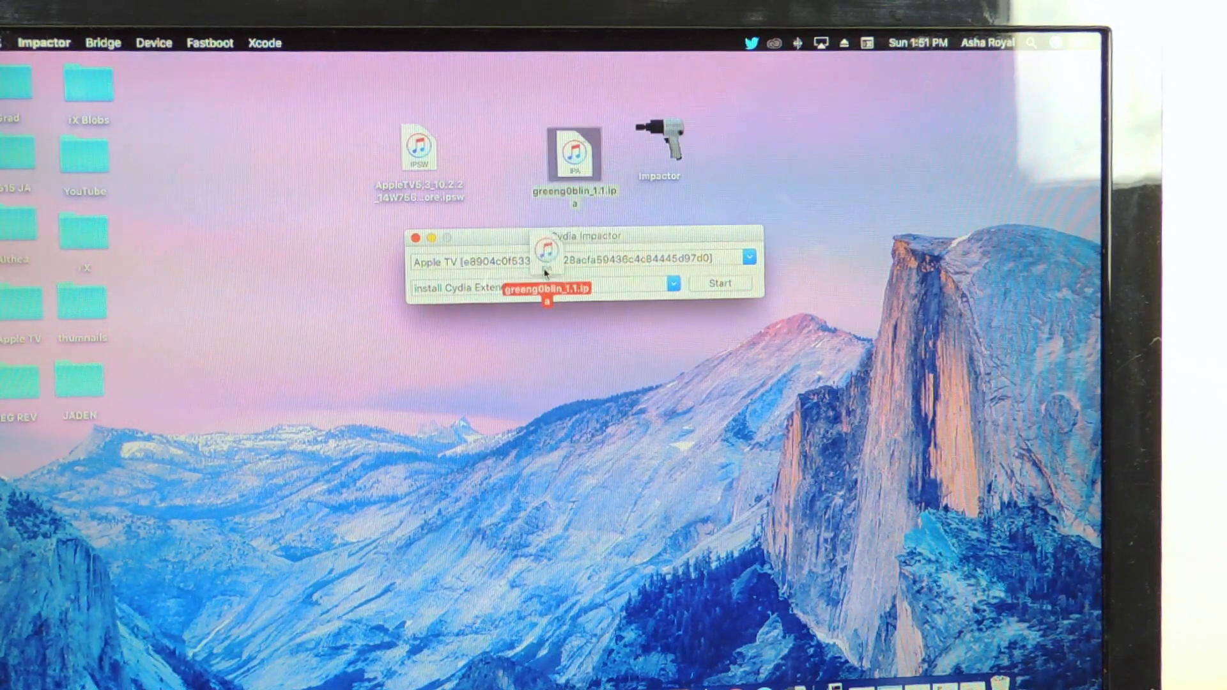
{"action": "left_click", "coordinate": [718, 283]}
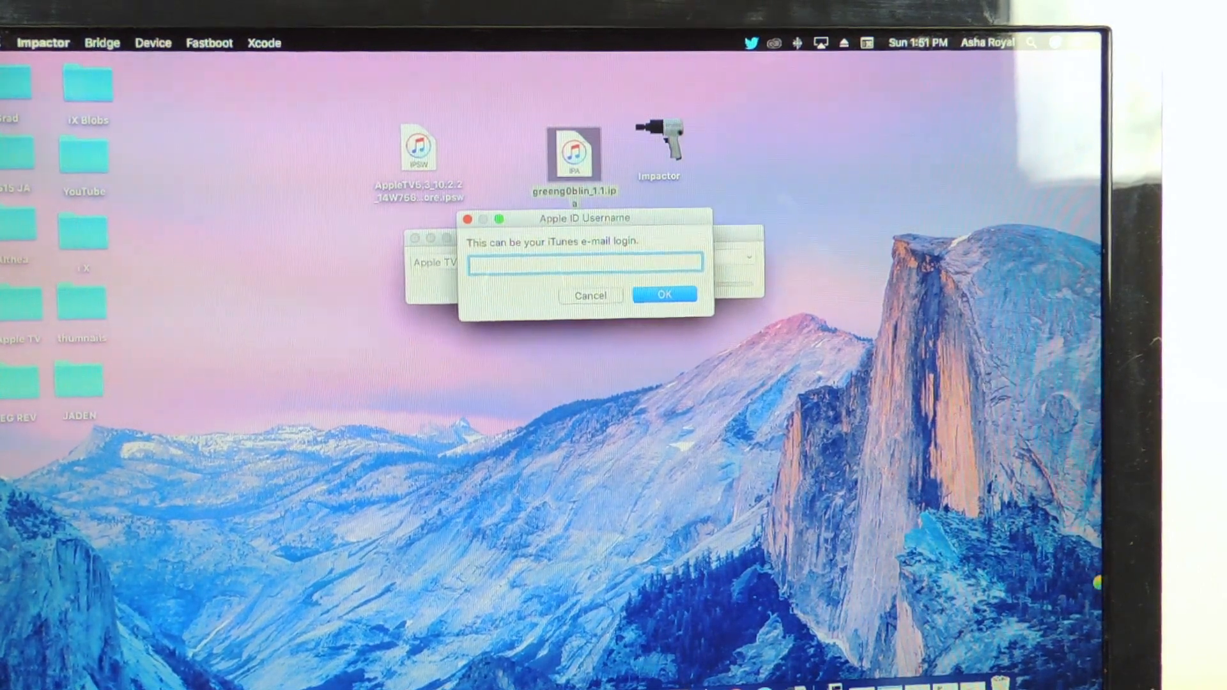
{"action": "type", "text": "pd"}
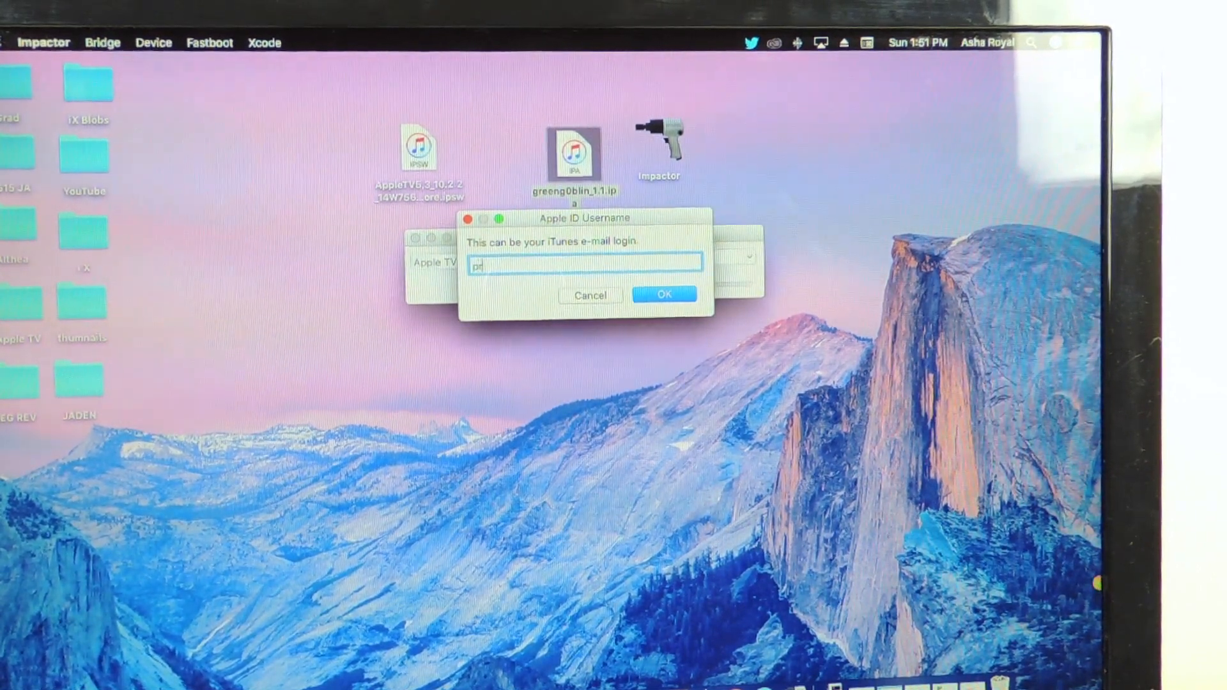
{"action": "left_click", "coordinate": [663, 296]}
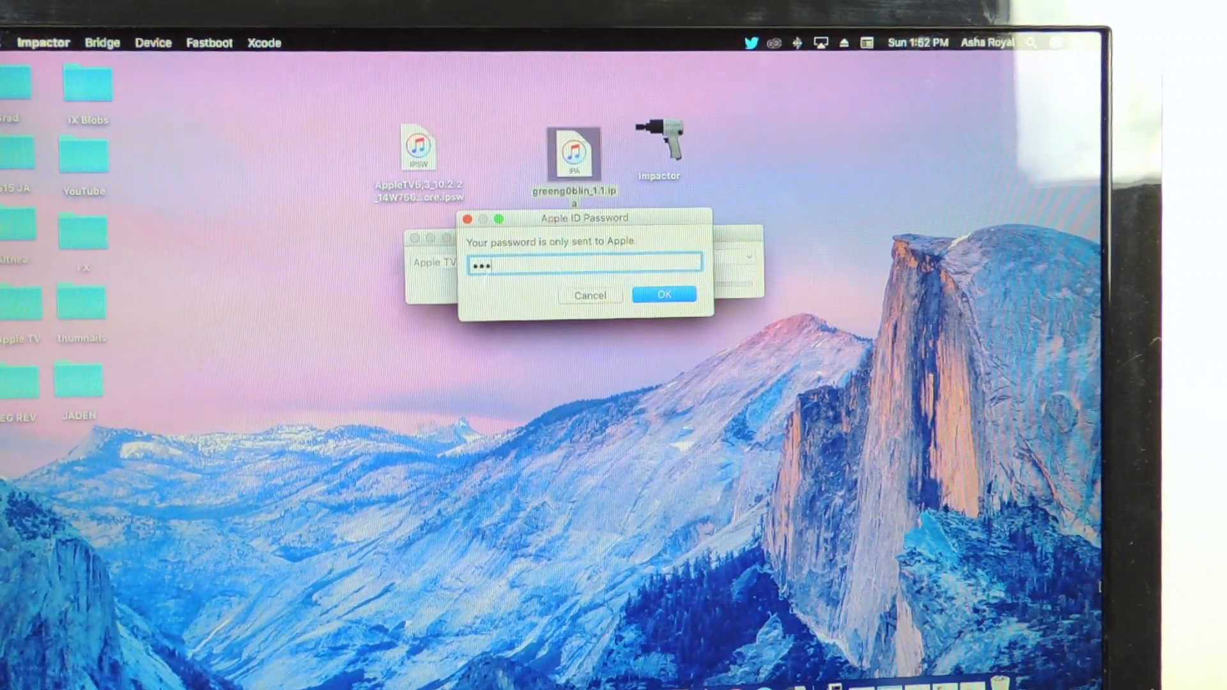
{"action": "left_click", "coordinate": [663, 296]}
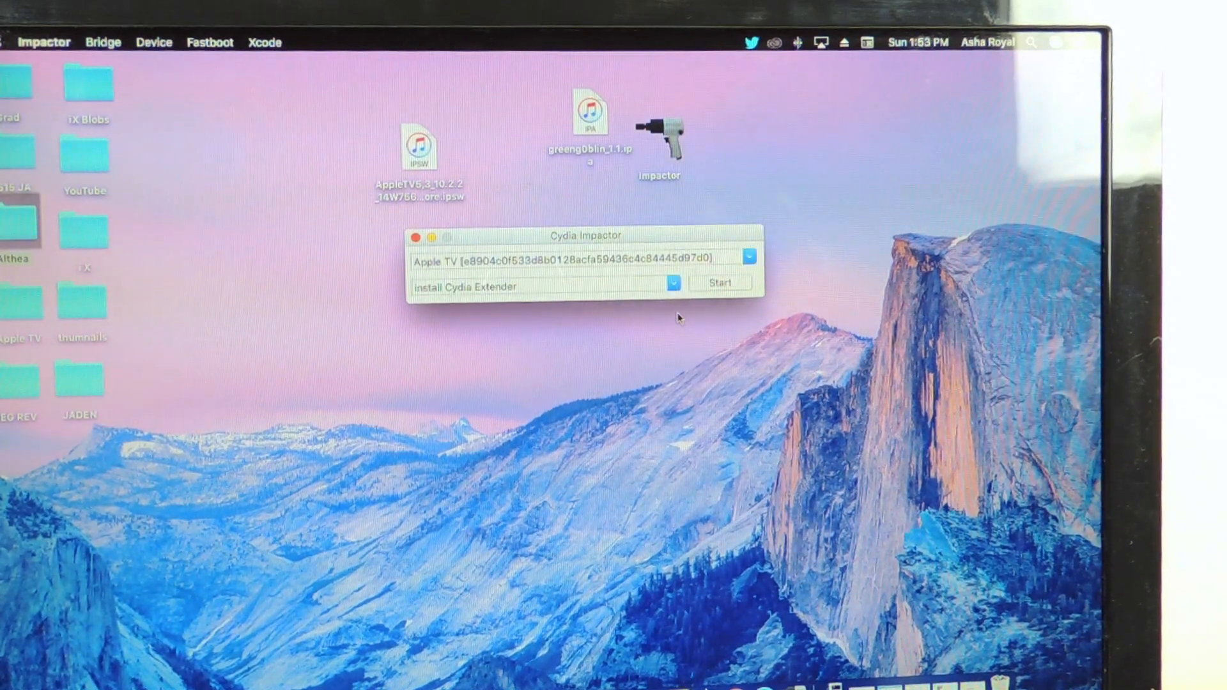
{"action": "mouse_move", "coordinate": [726, 330]}
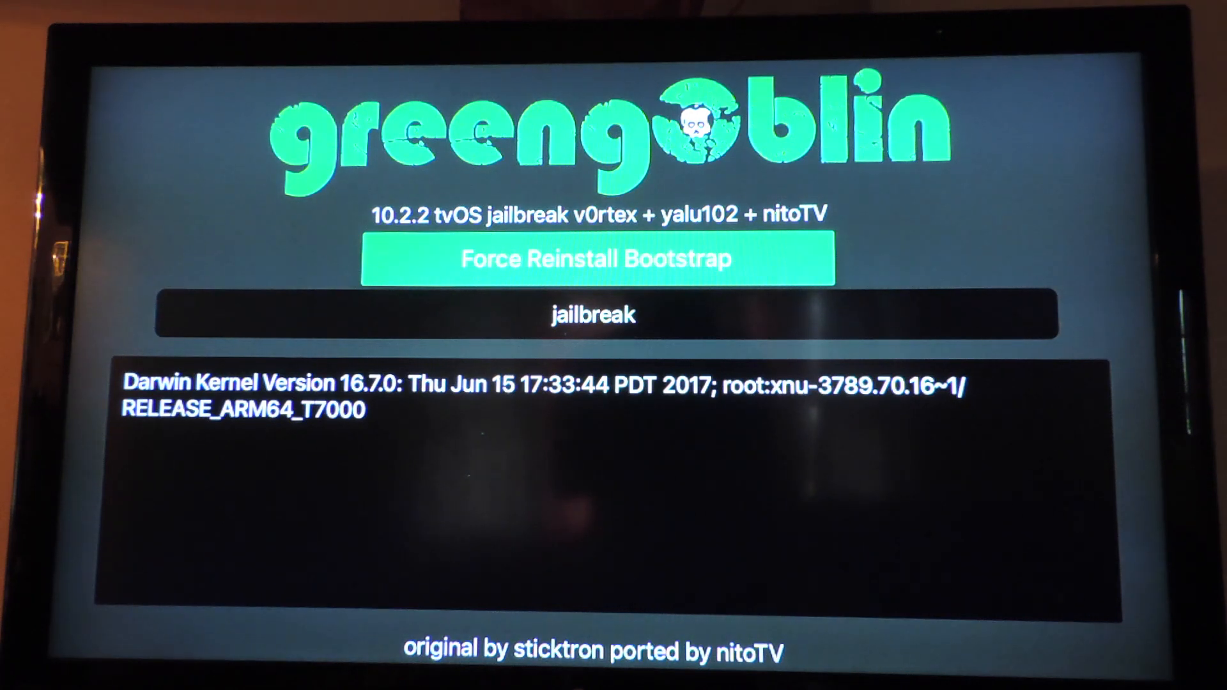
Run the greenG0blin jailbreak, then relaunch the app and run it again
{"action": "left_click", "coordinate": [592, 315]}
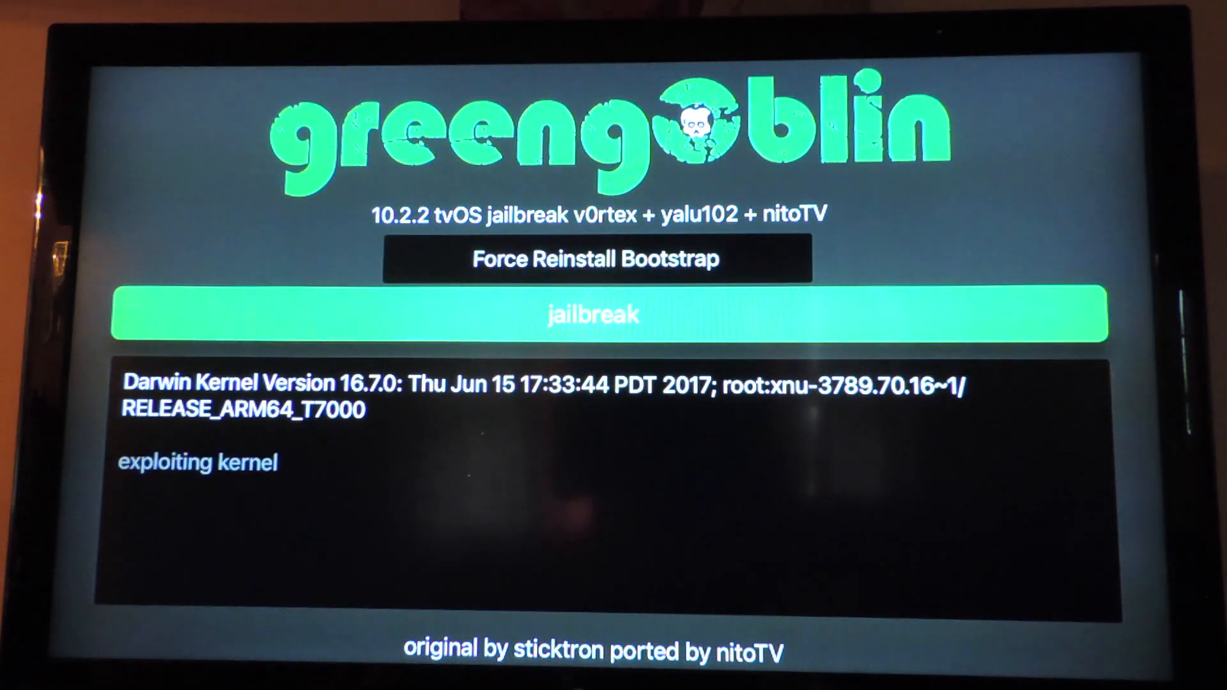
{"action": "left_click", "coordinate": [593, 314]}
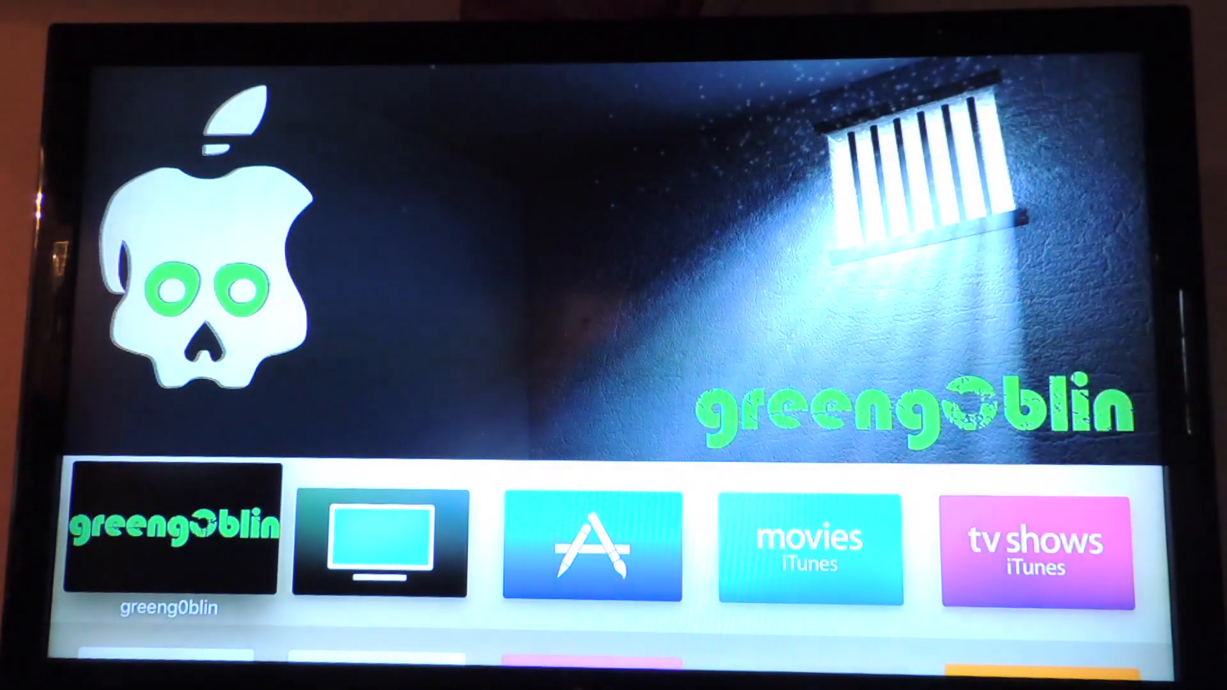
{"action": "left_click", "coordinate": [170, 544]}
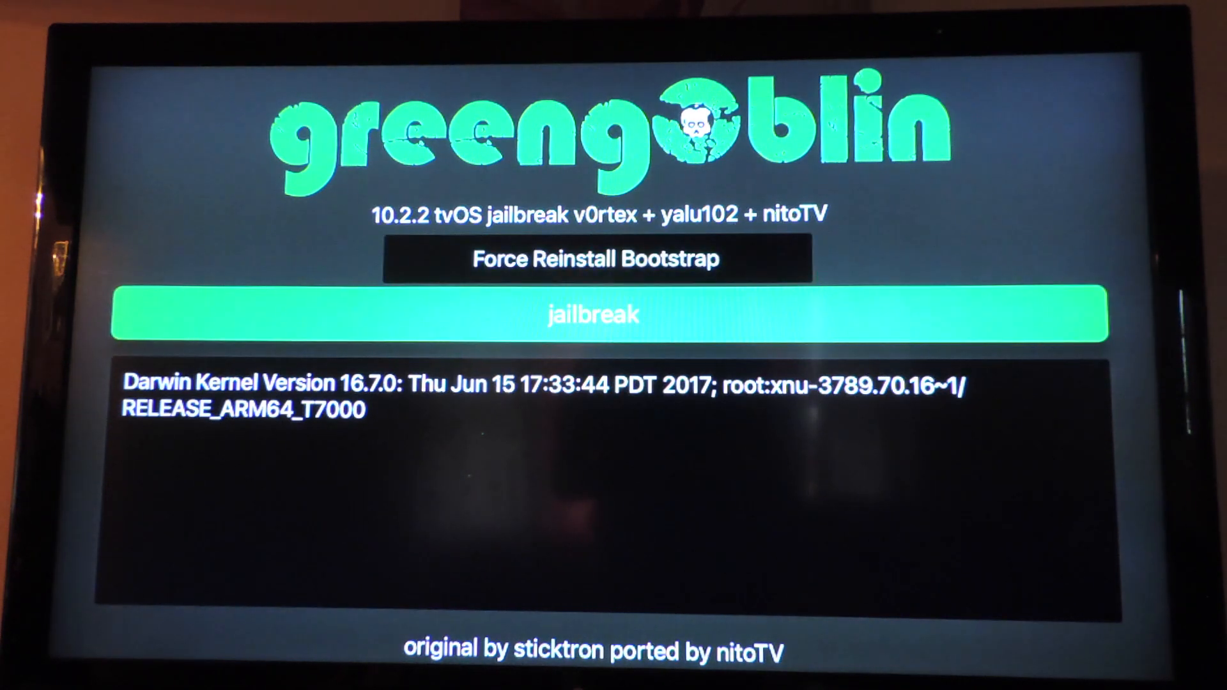
{"action": "left_click", "coordinate": [595, 314]}
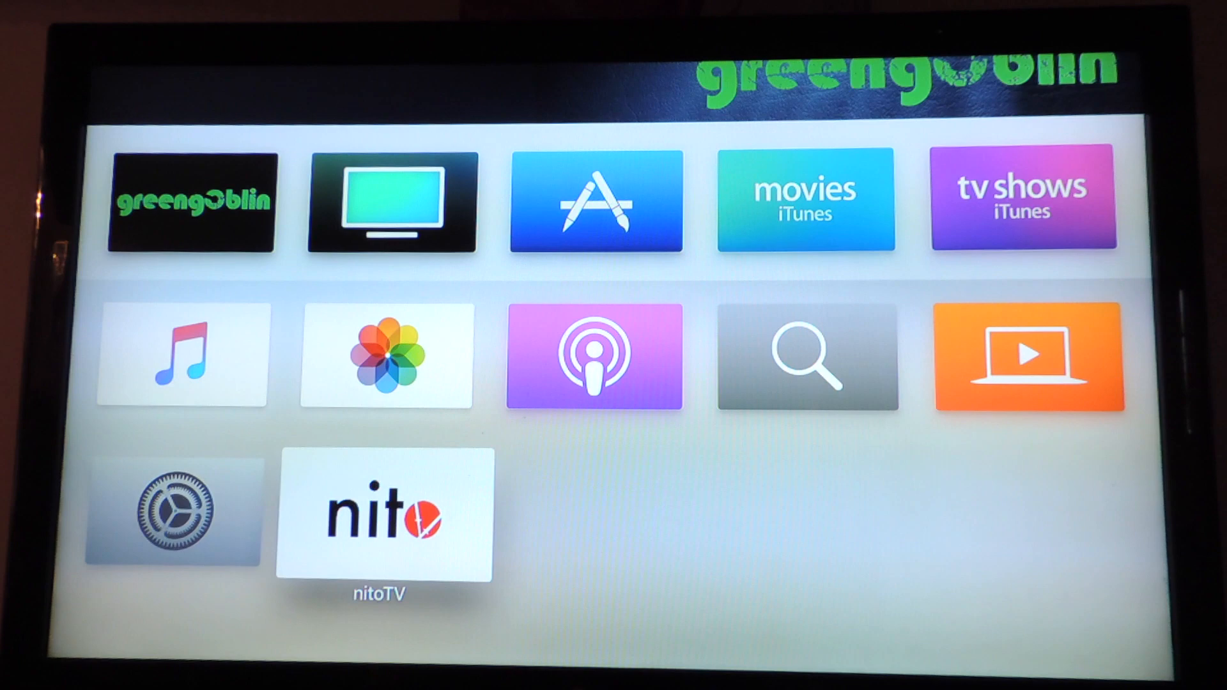
Launch nitoTV and scroll through its Featured Packages rows
{"action": "left_click", "coordinate": [382, 515]}
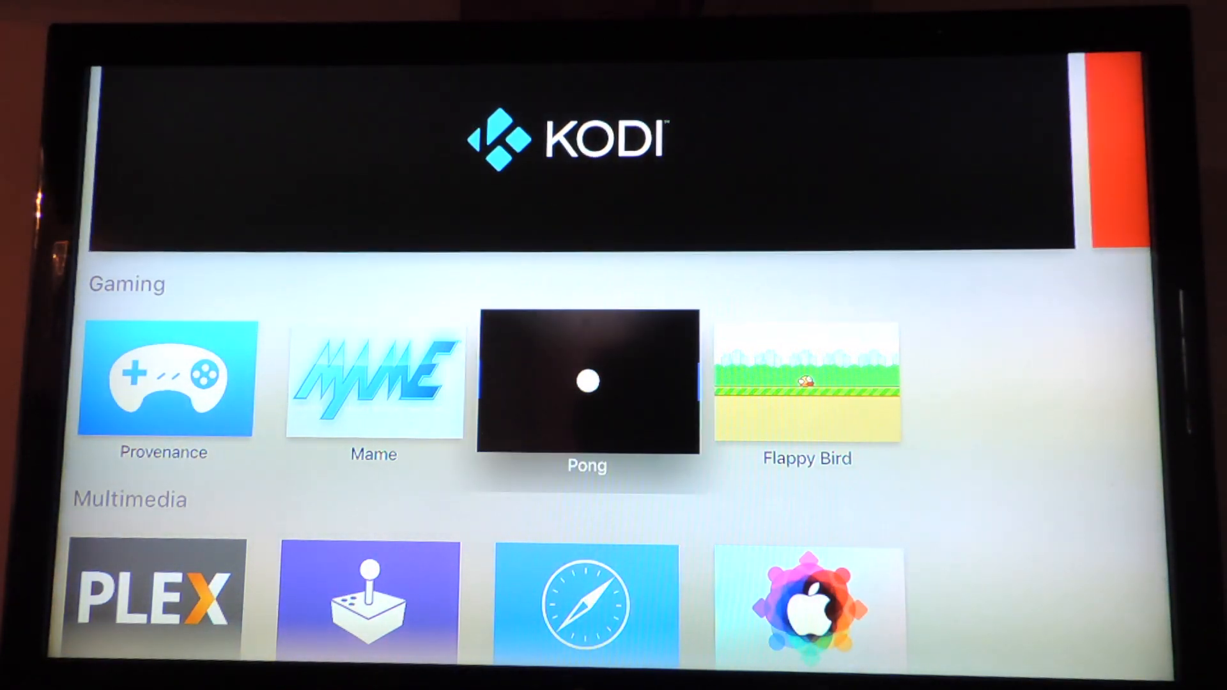
{"action": "scroll", "scroll_direction": "down", "scroll_amount": 3}
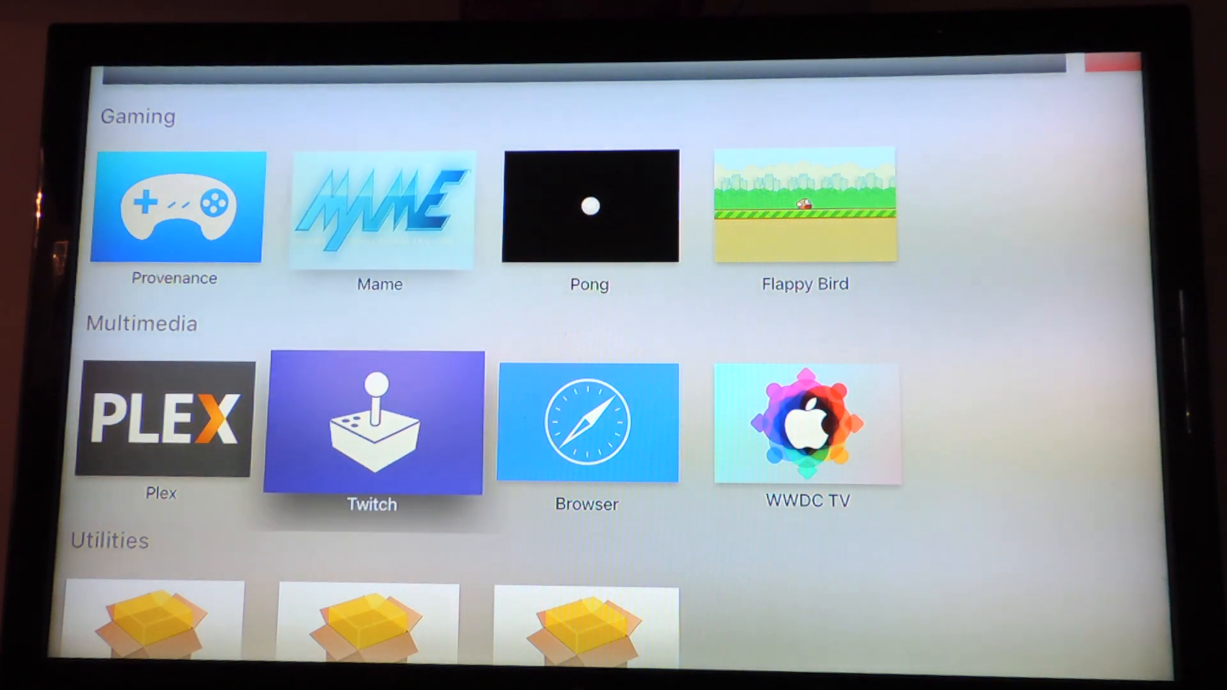
{"action": "scroll", "scroll_direction": "down", "scroll_amount": 3}
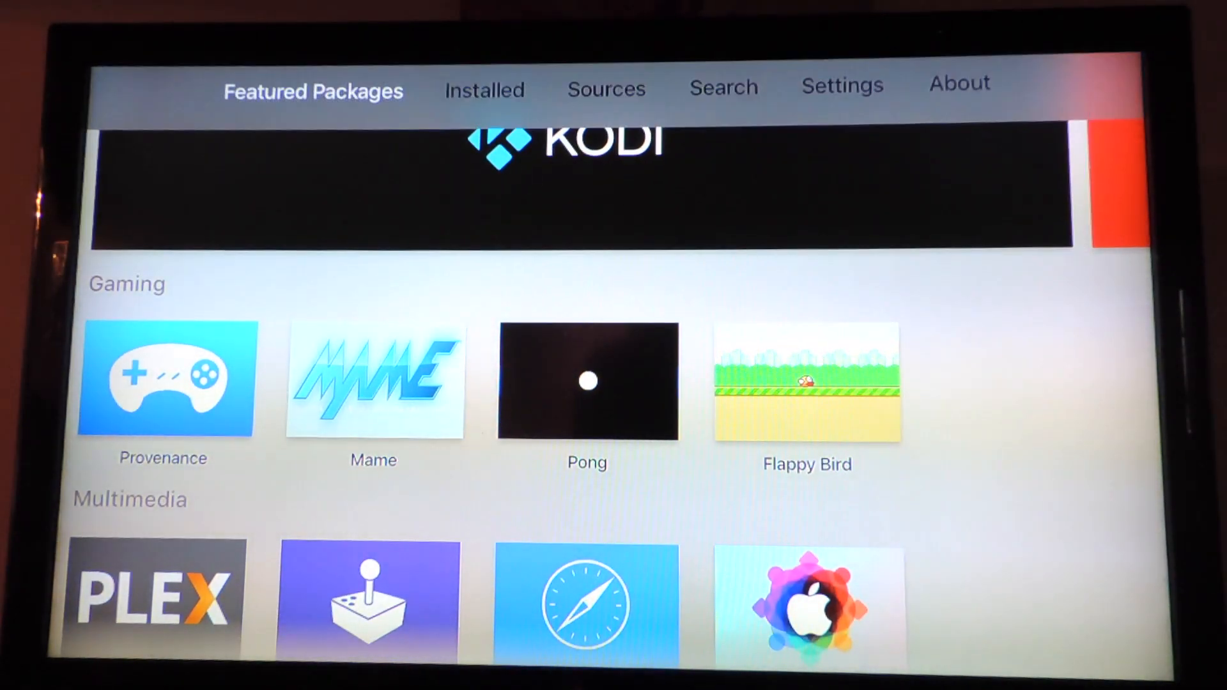
{"action": "left_click", "coordinate": [483, 88]}
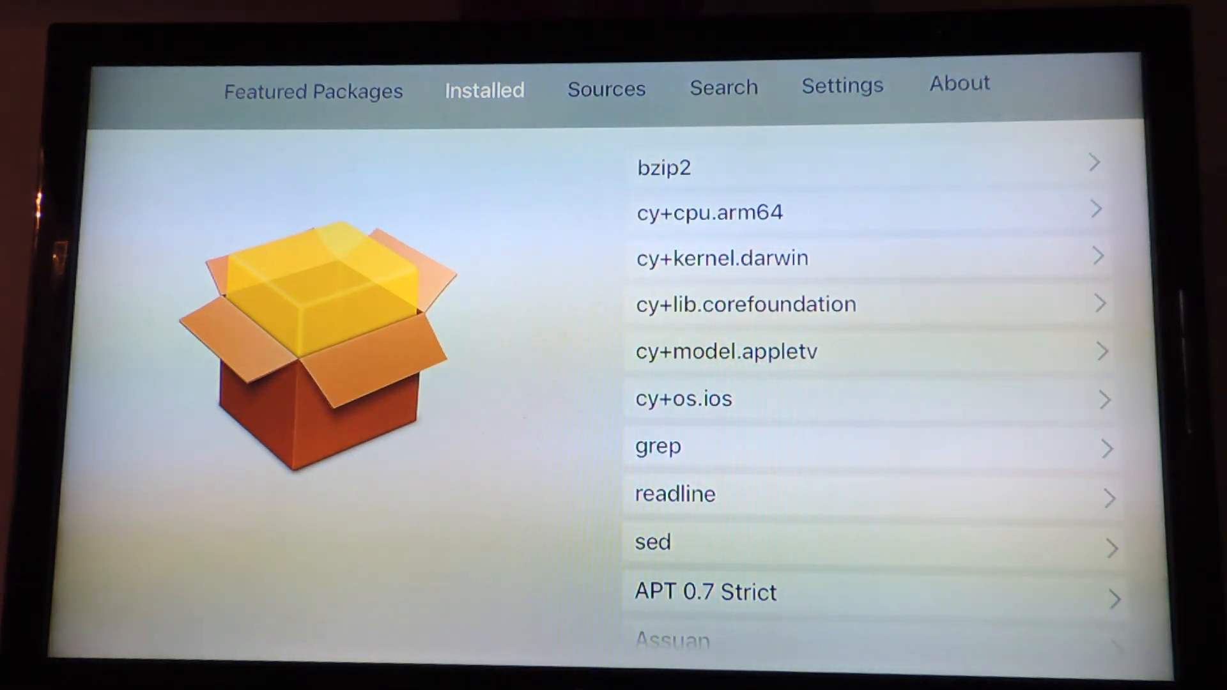
{"action": "left_click", "coordinate": [605, 89]}
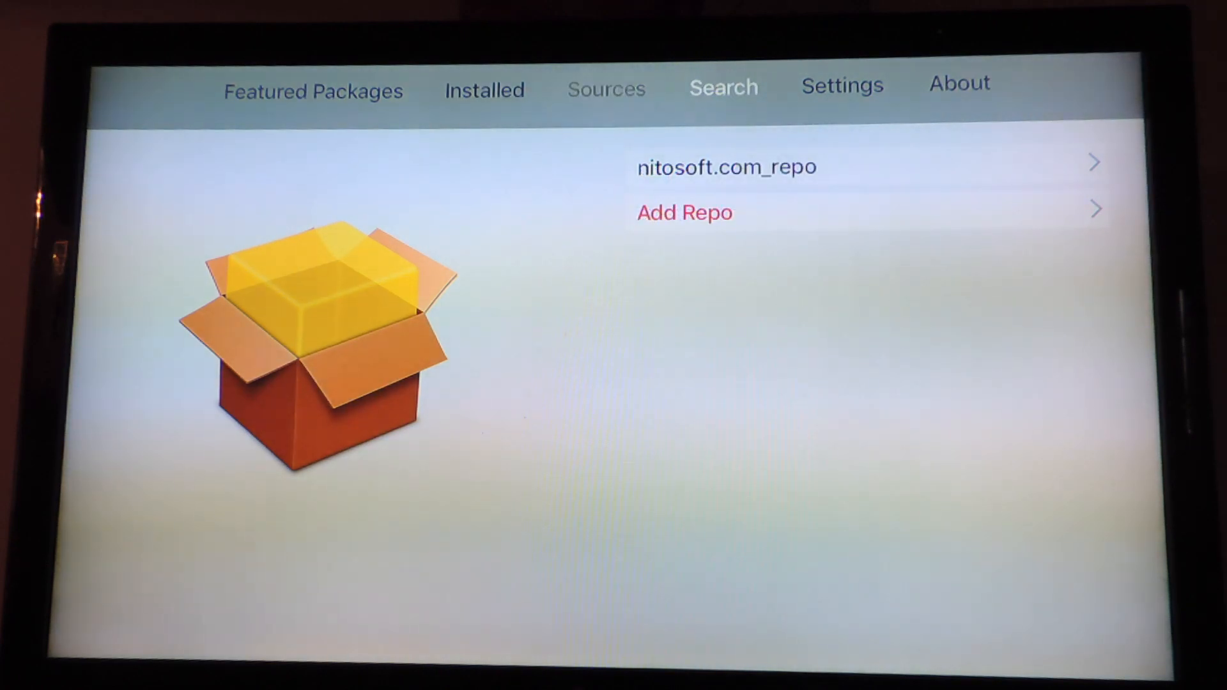
{"action": "left_click", "coordinate": [312, 90]}
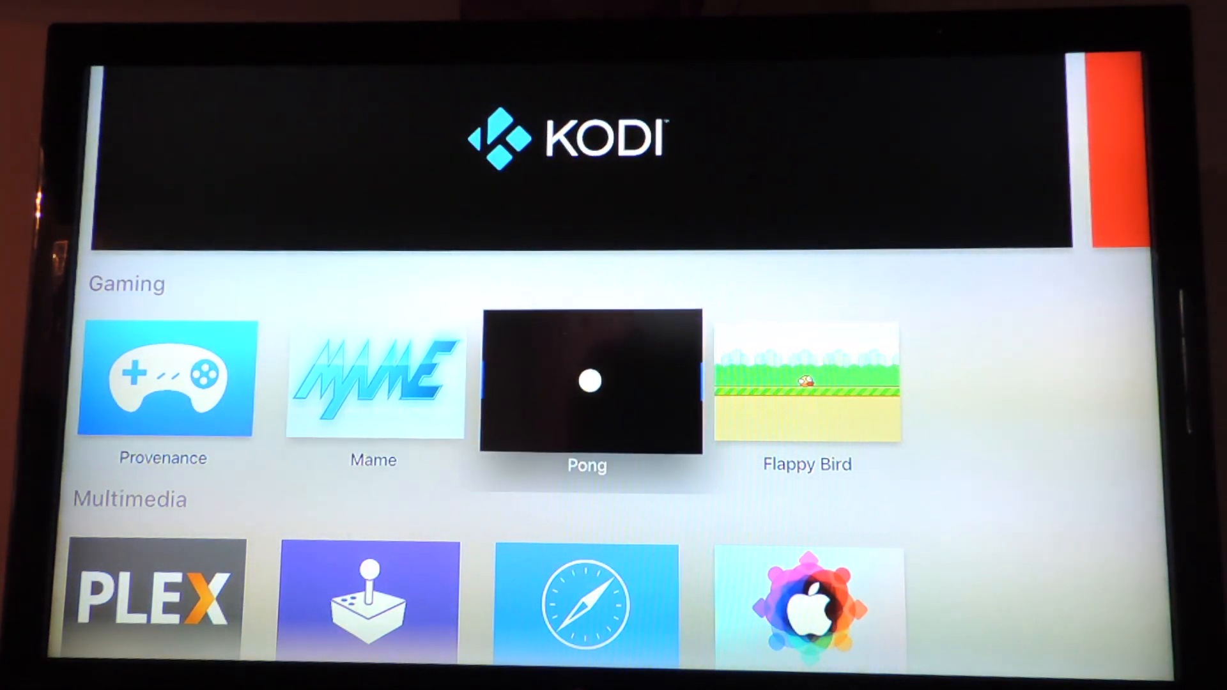
Install Pong from the Gaming section, agreeing to install without verification
{"action": "left_click", "coordinate": [587, 380]}
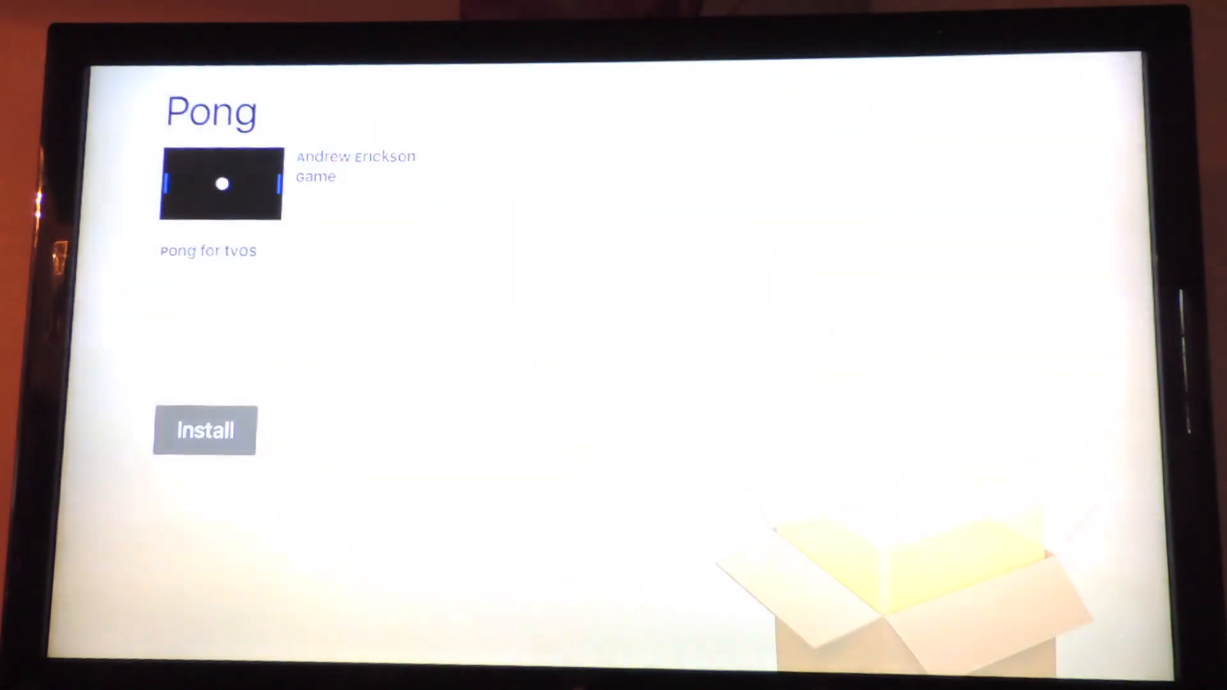
{"action": "left_click", "coordinate": [204, 430]}
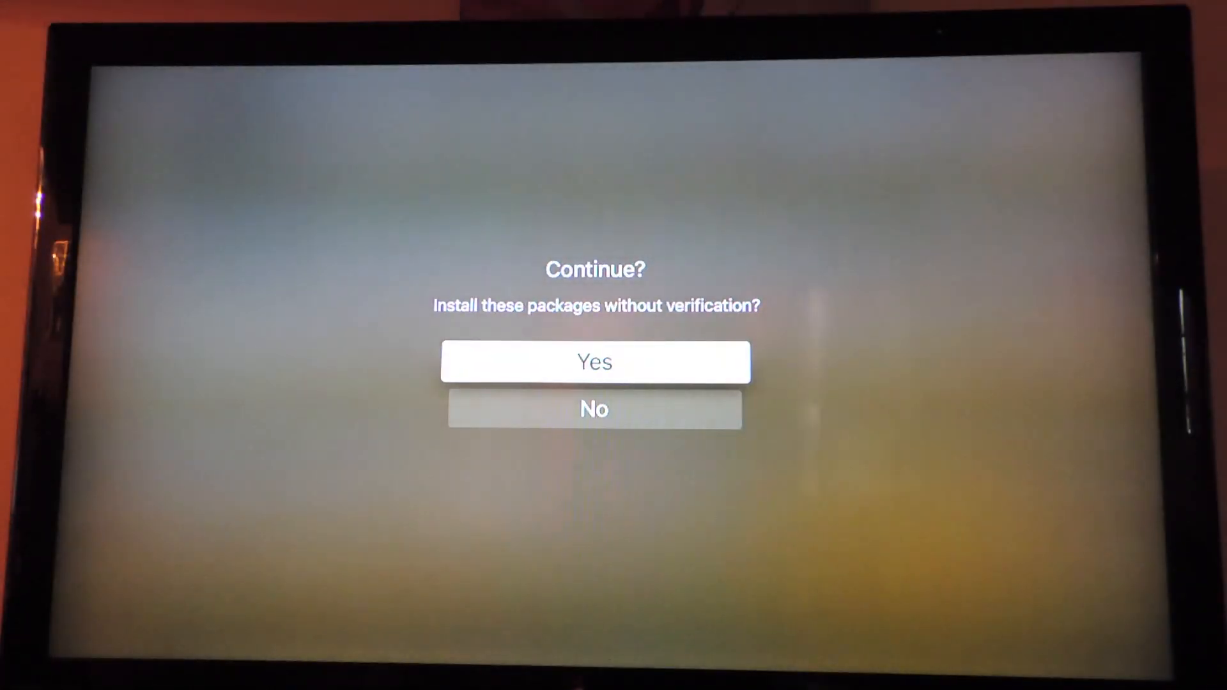
{"action": "left_click", "coordinate": [594, 361]}
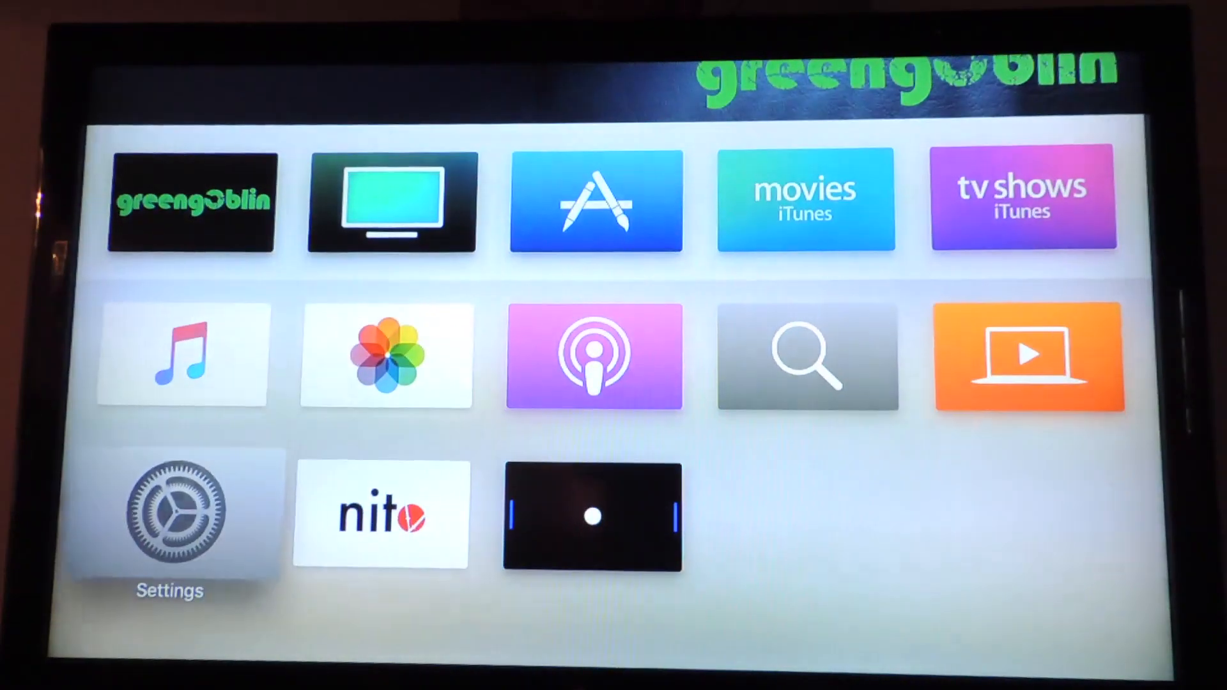
Launch Pong from the home screen to its title menu
{"action": "left_click", "coordinate": [592, 517]}
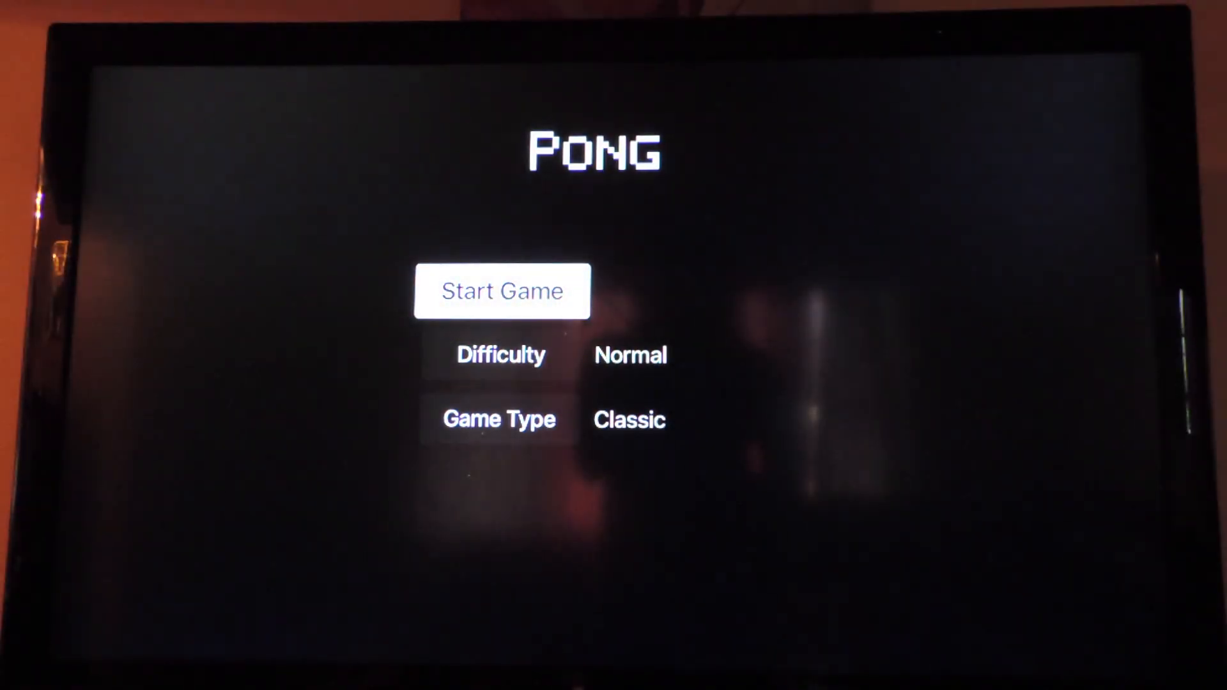